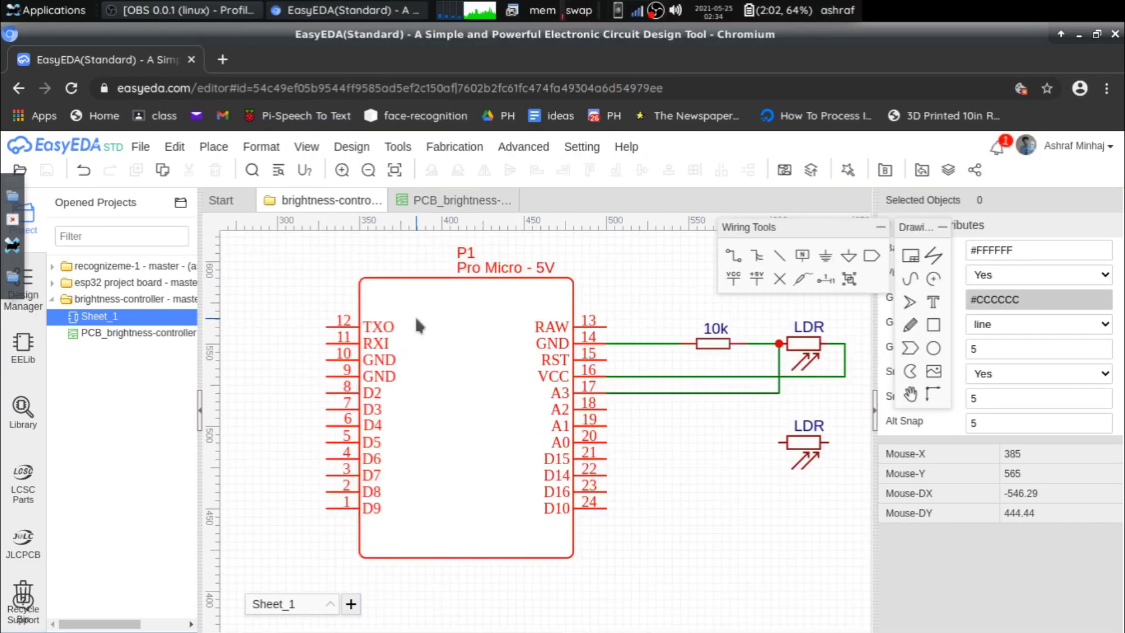
# Show the brightness-controller PCB layout in 3D and rotate it to view the underside.
pyautogui.click(463, 200)
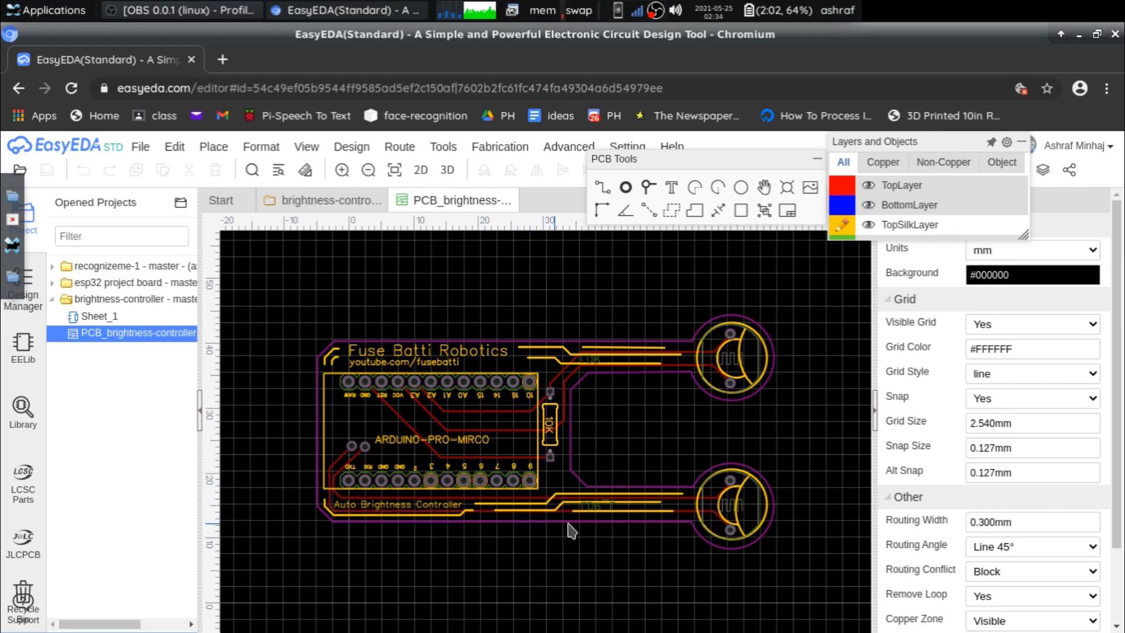
pyautogui.click(448, 170)
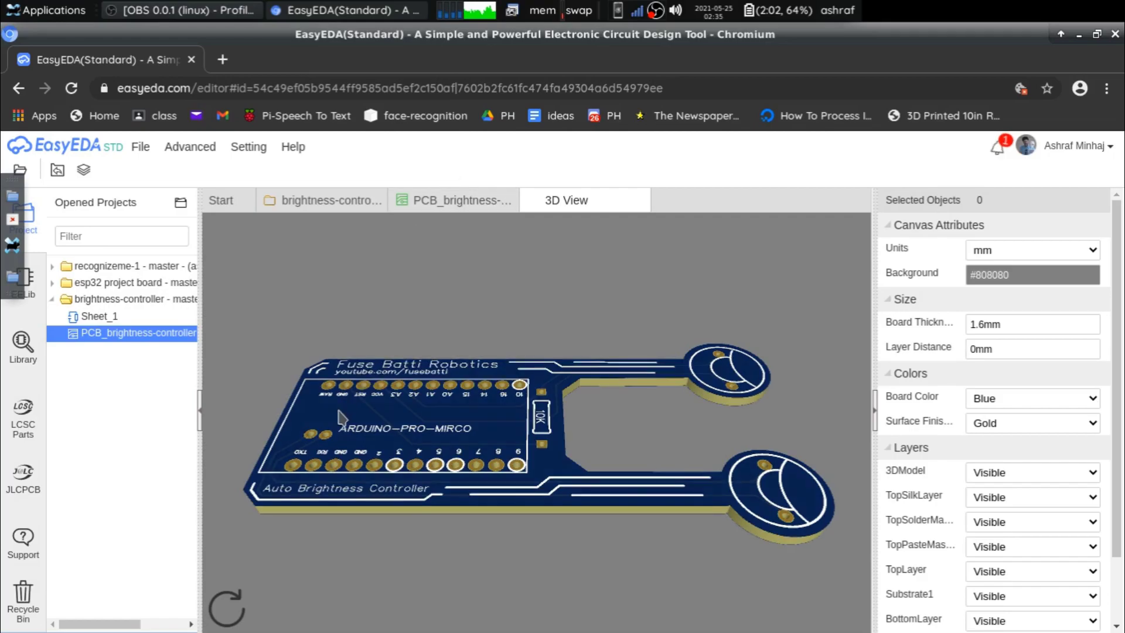
pyautogui.moveTo(342, 418); pyautogui.dragTo(413, 284)
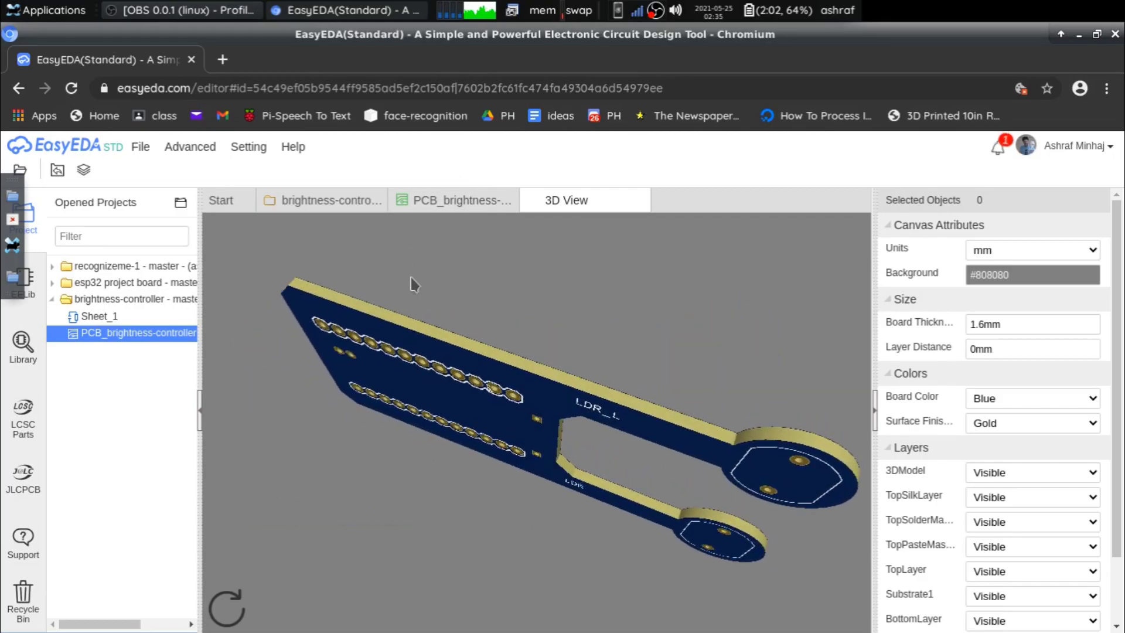
pyautogui.moveTo(413, 284); pyautogui.dragTo(399, 487)
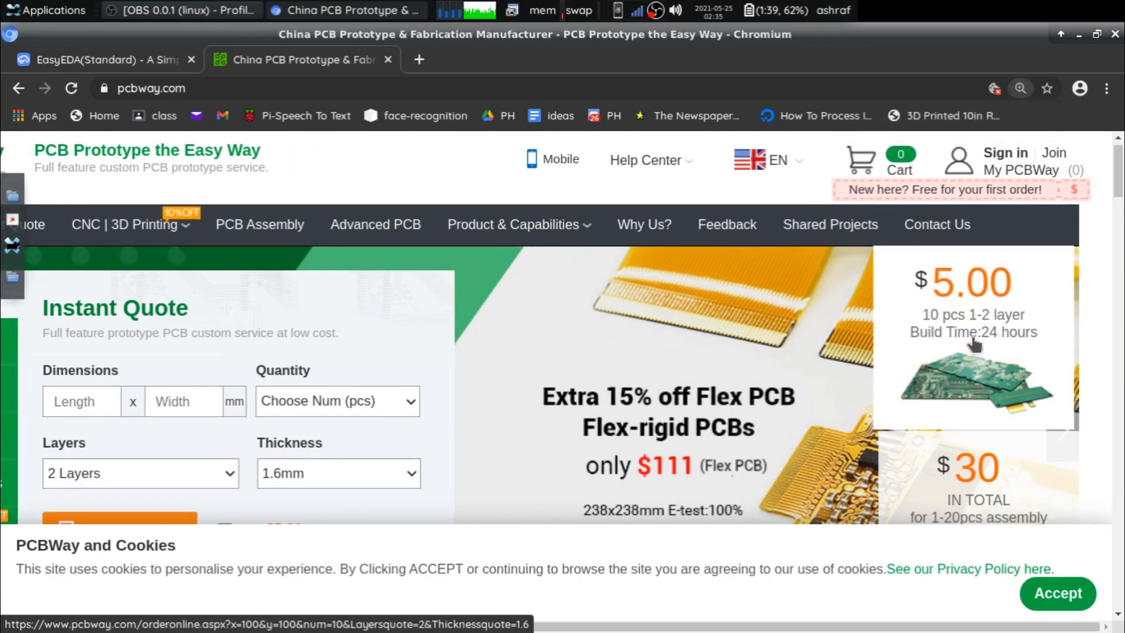
# Start a PCBWay online quote using the quick-turn PCB order form.
pyautogui.scroll(-3)
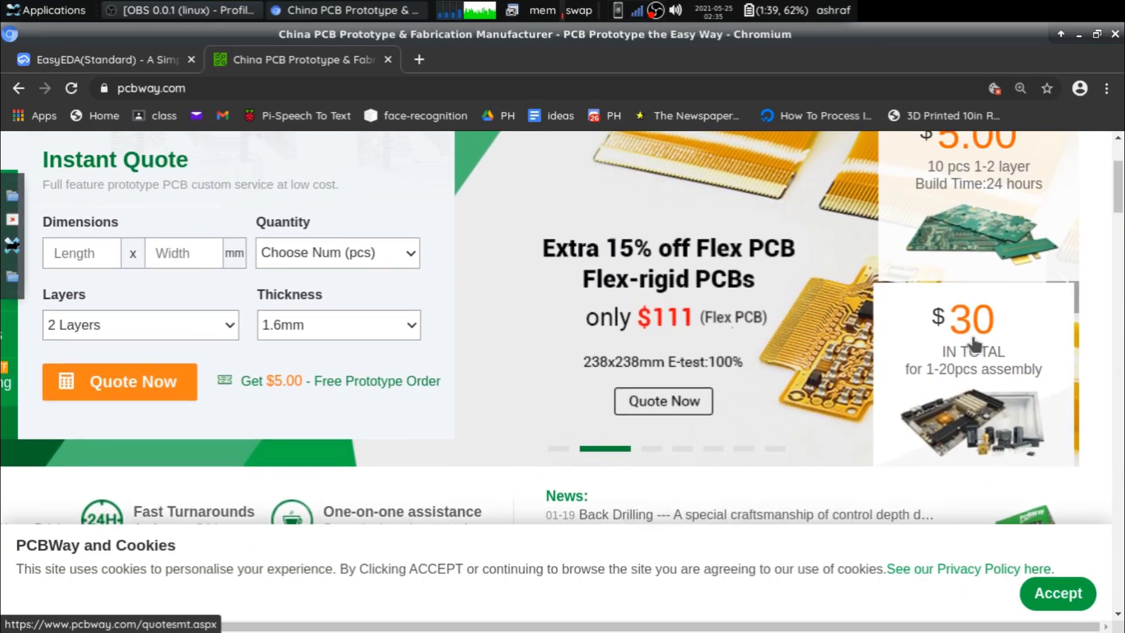
pyautogui.click(119, 381)
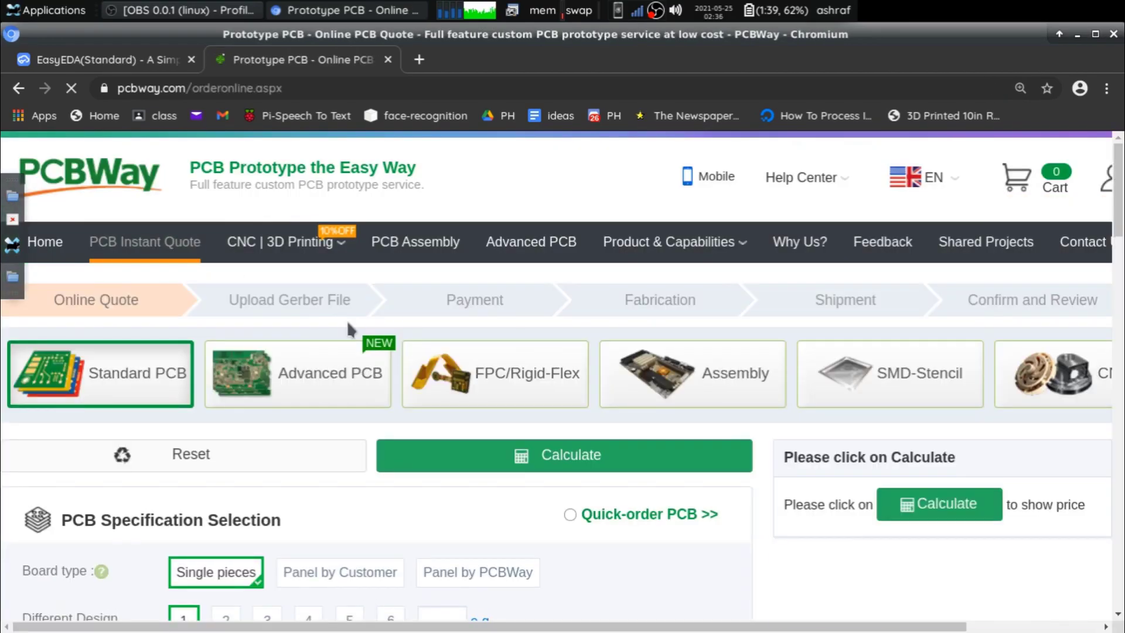
pyautogui.scroll(-3)
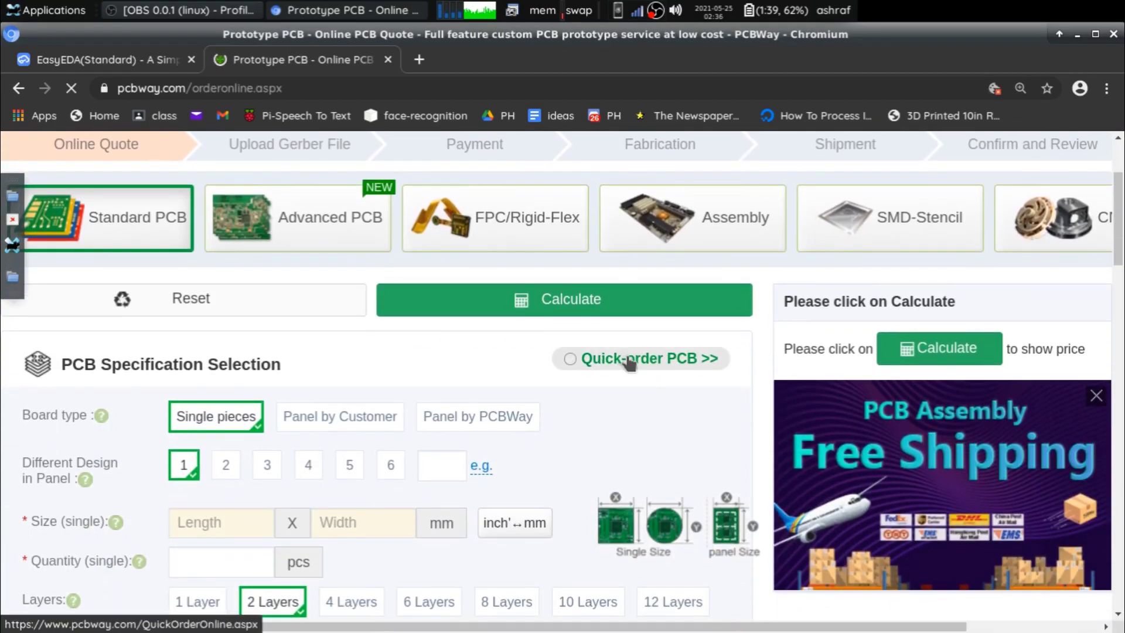
pyautogui.click(639, 359)
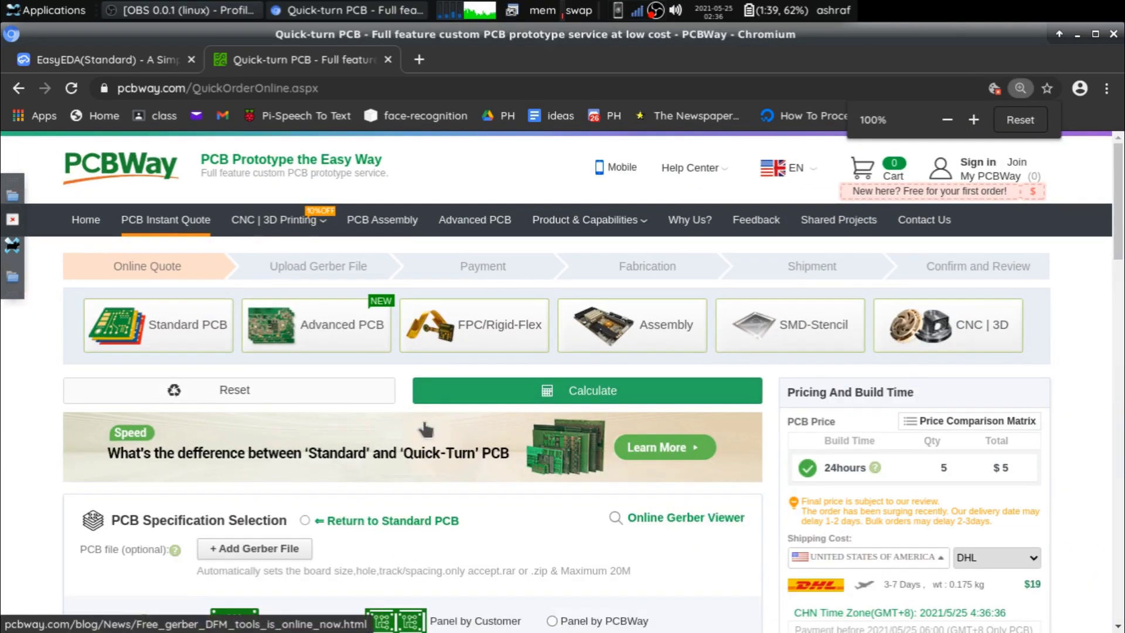
# Upload the brightness-controller Gerber zip from Downloads.
pyautogui.scroll(-3)
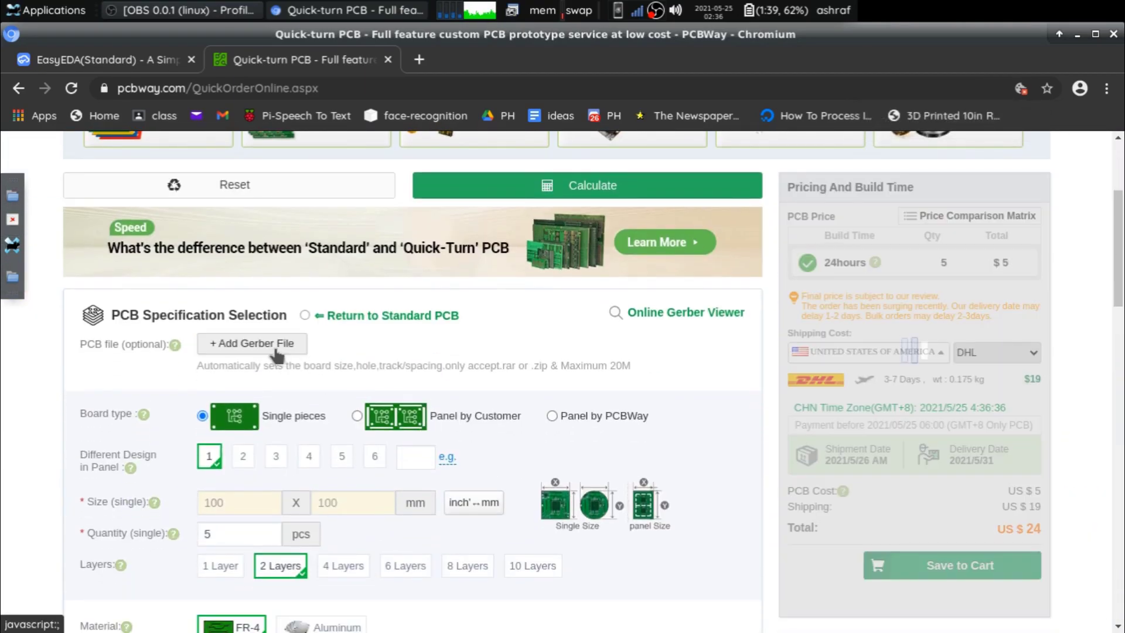
pyautogui.click(252, 343)
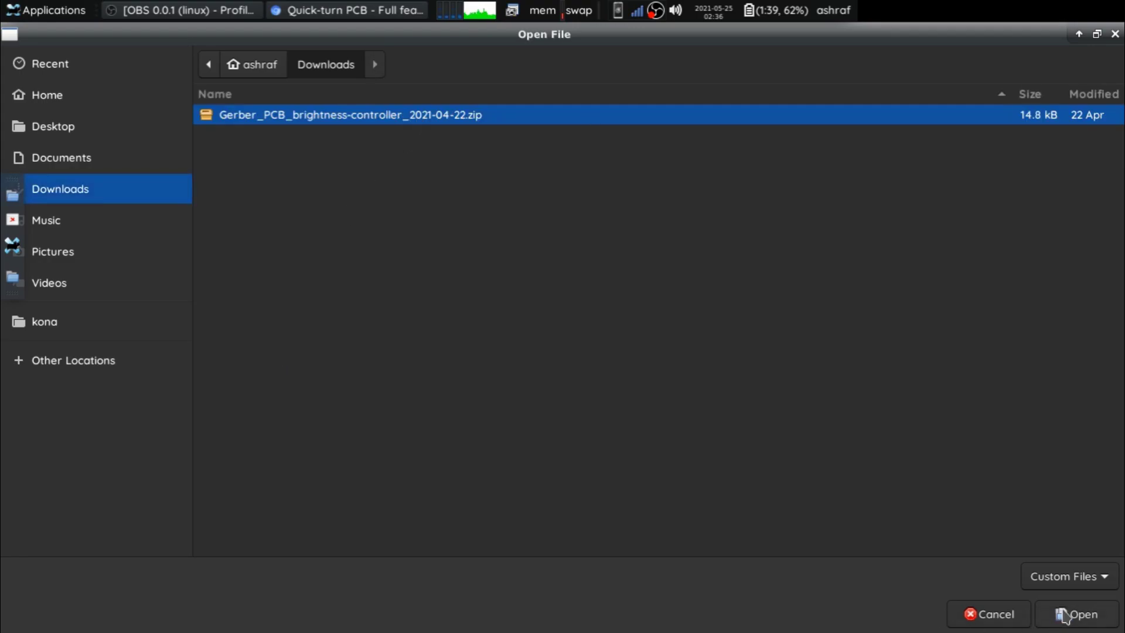
pyautogui.click(1080, 614)
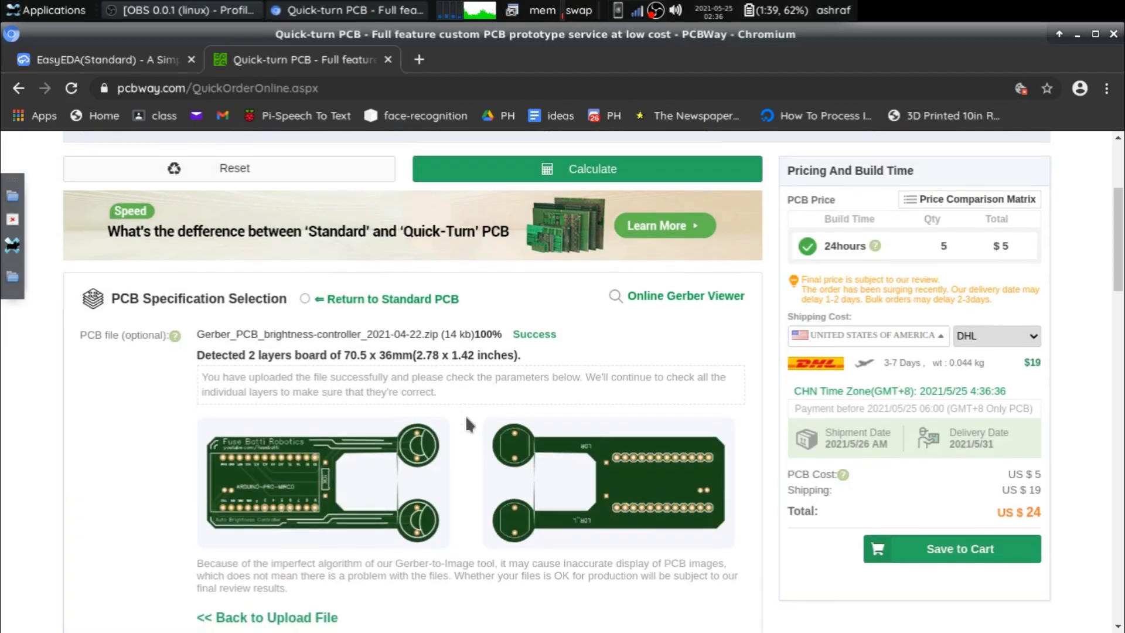
pyautogui.scroll(-3)
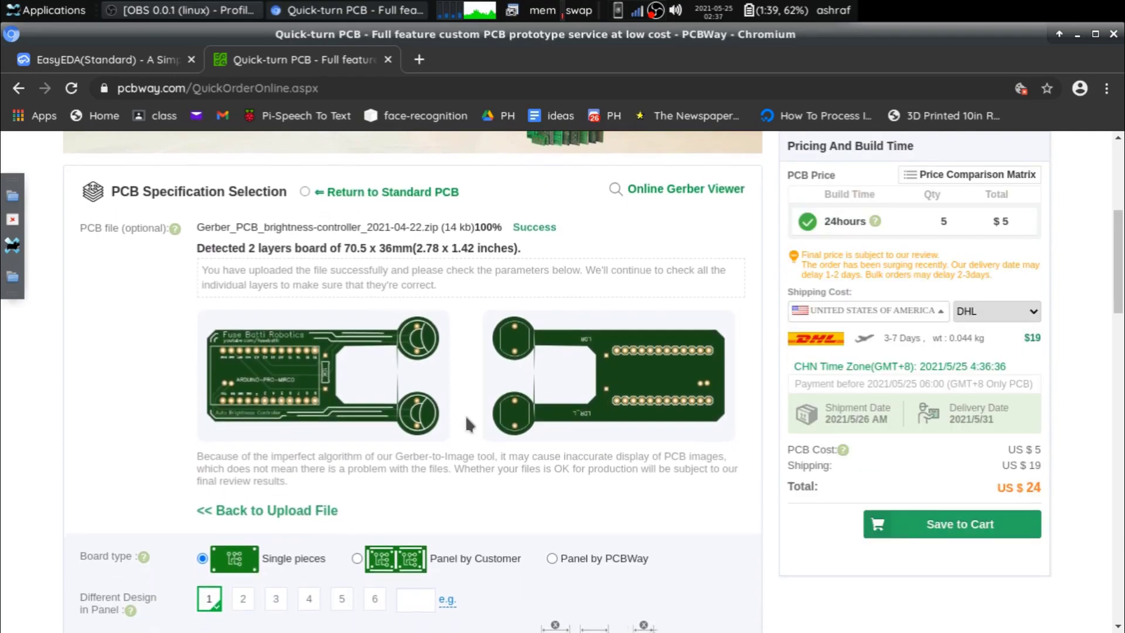
pyautogui.scroll(-3)
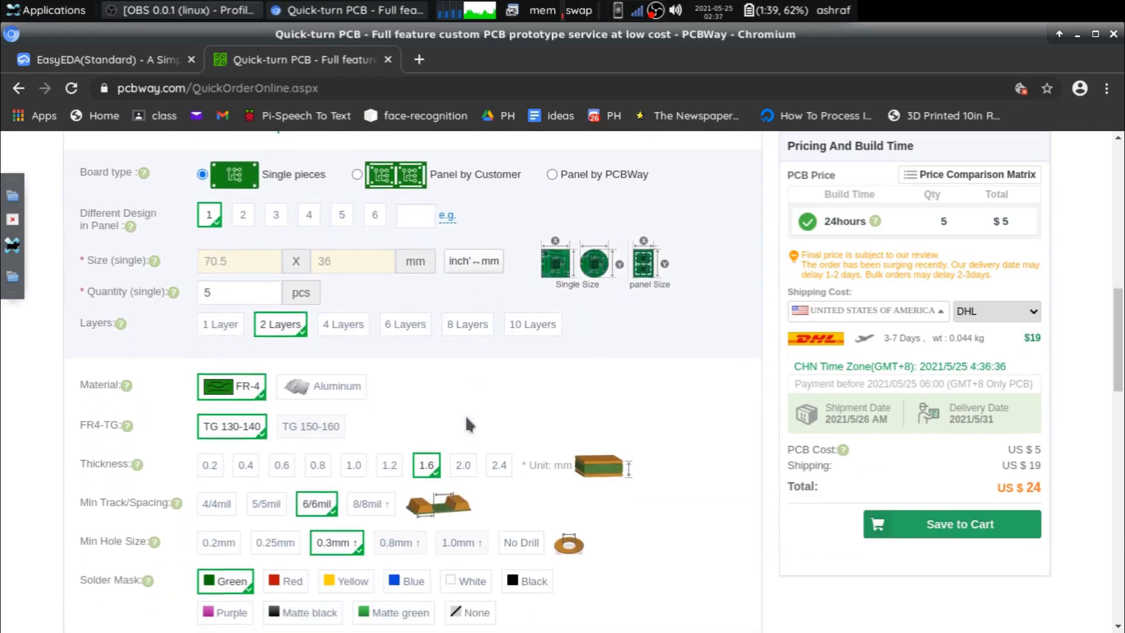
pyautogui.scroll(-3)
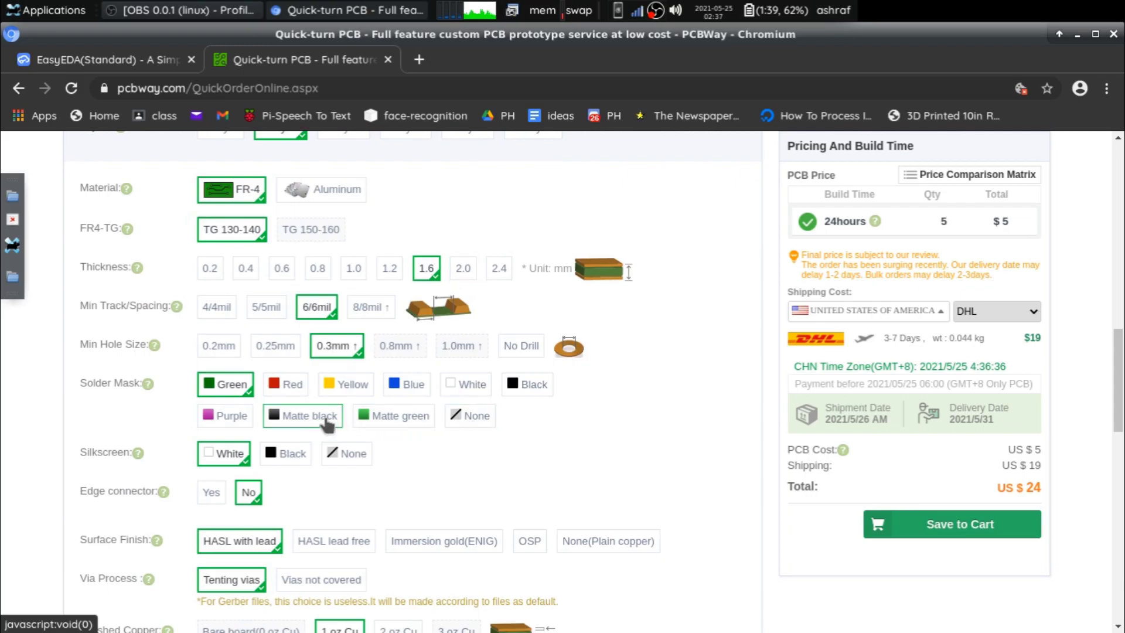
pyautogui.click(311, 415)
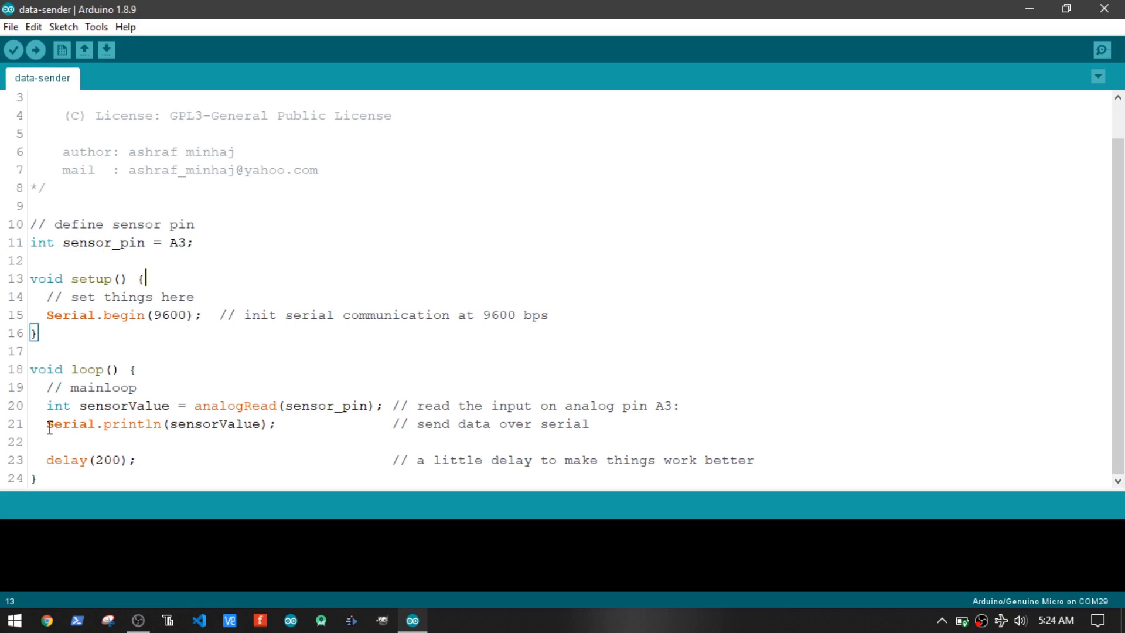
# Review the data-sender sketch's setup() and loop() reading pin A3.
pyautogui.moveTo(46, 423); pyautogui.dragTo(517, 423)
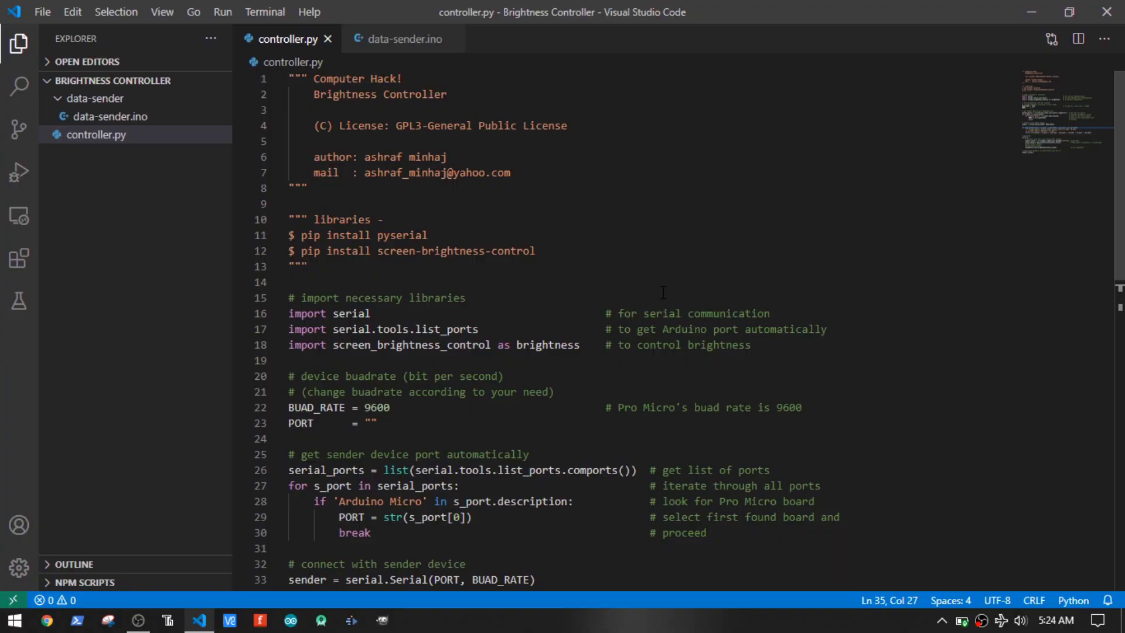
# Scroll controller.py down to map_value and the brightness-setting main loop.
pyautogui.scroll(-3)
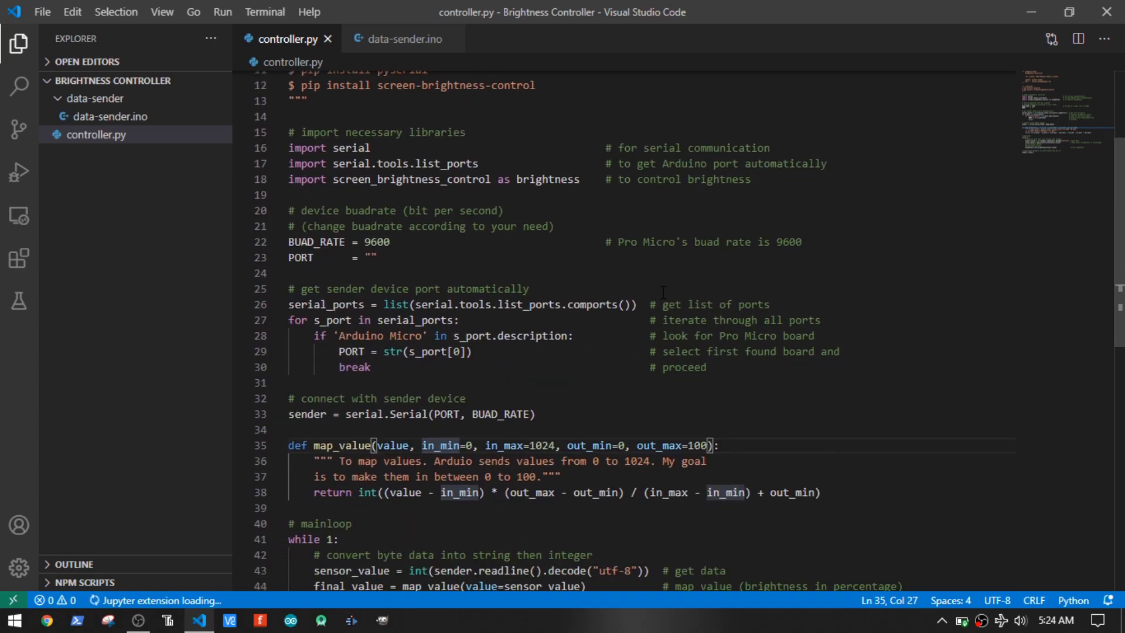
pyautogui.scroll(-3)
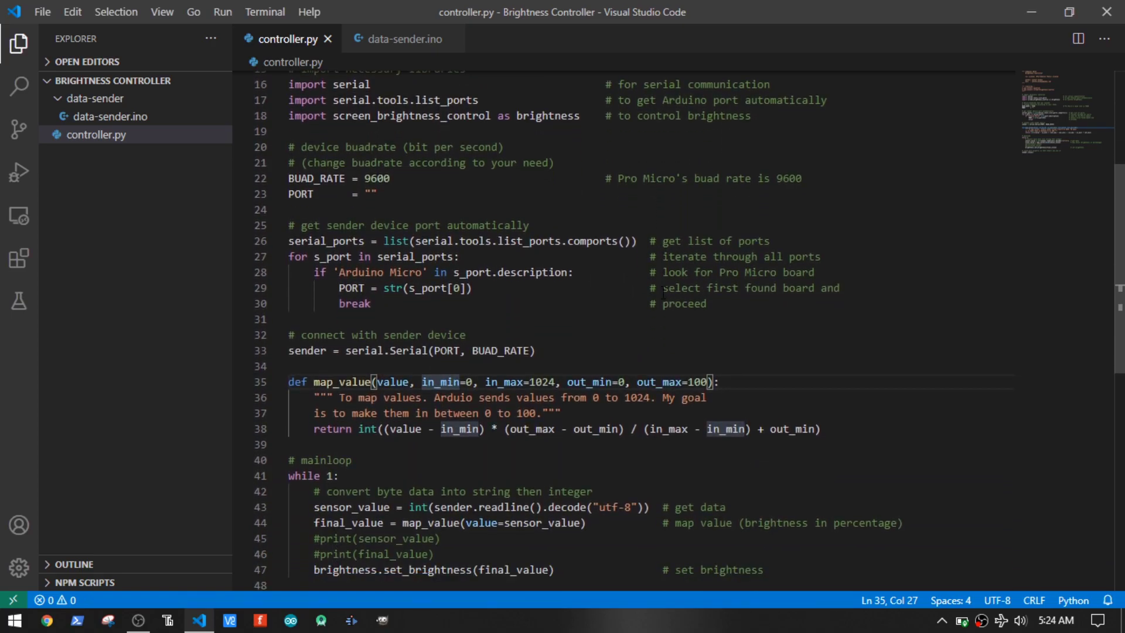